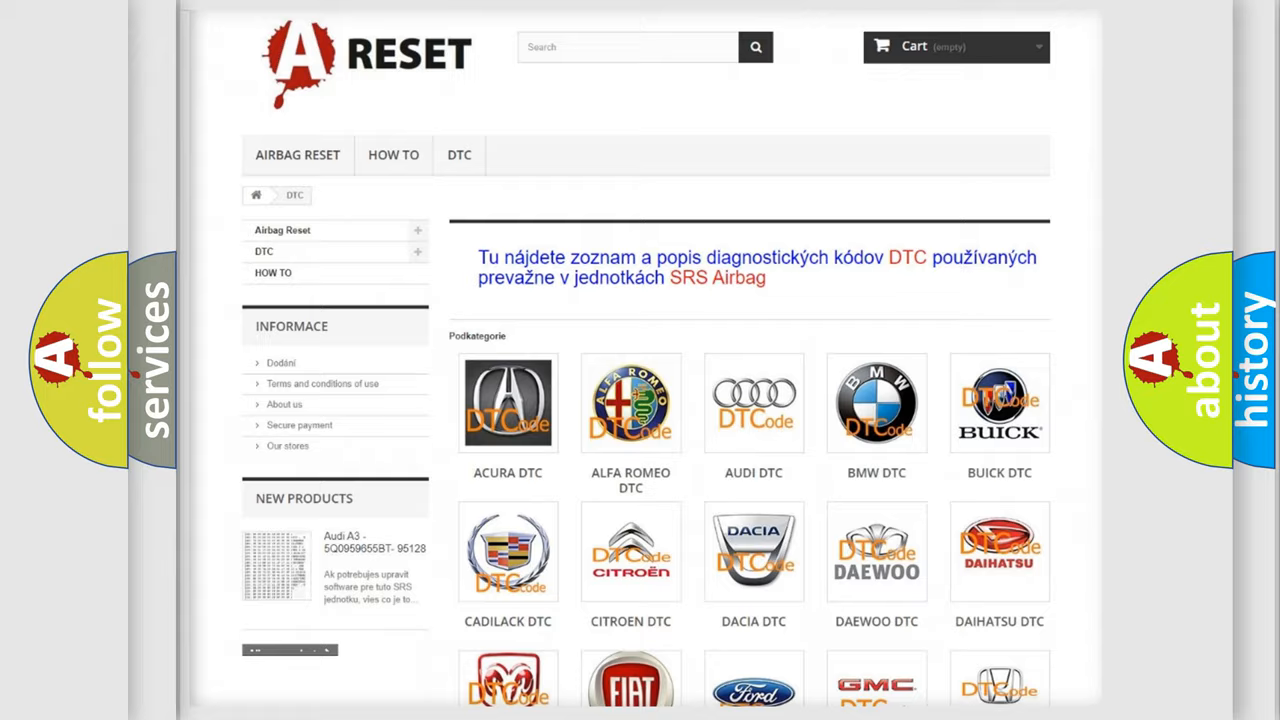
scroll("down", 3)
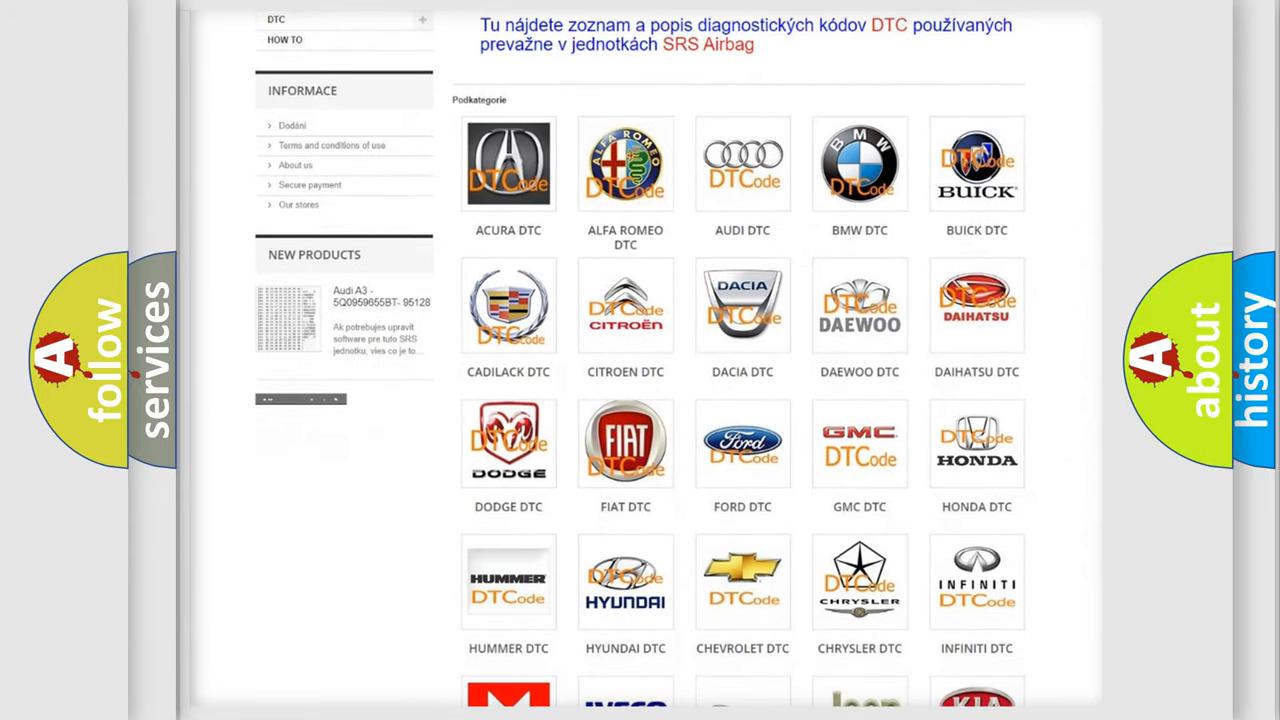